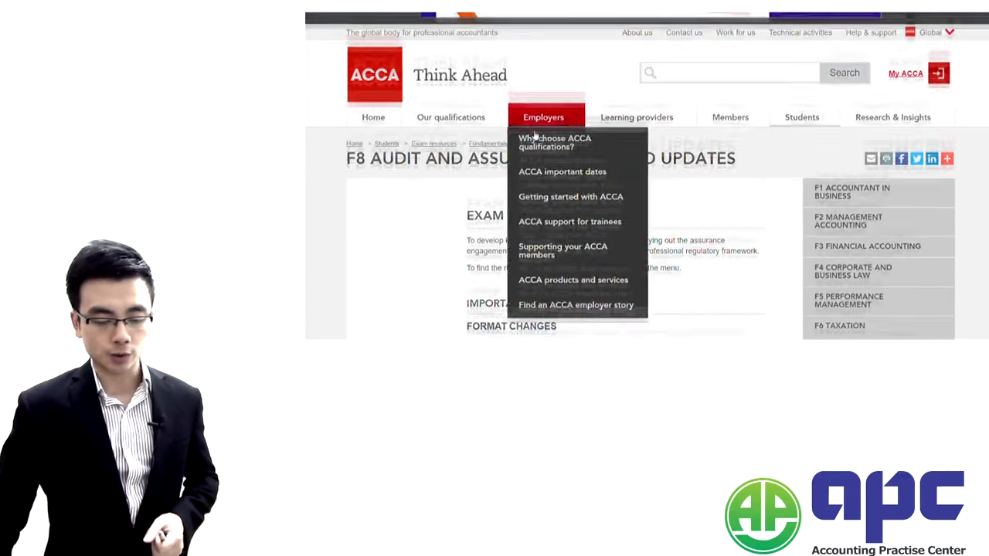
- Scroll the F8 specimen exams page to find the computer-based and paper-based specimen links
{"action": "scroll", "scroll_direction": "down", "scroll_amount": 3}
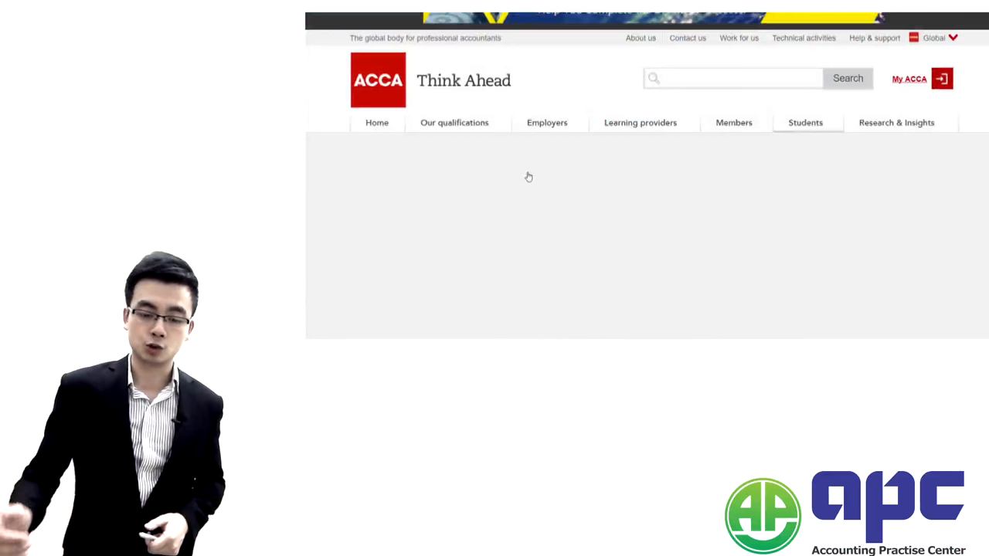
{"action": "mouse_move", "coordinate": [522, 186]}
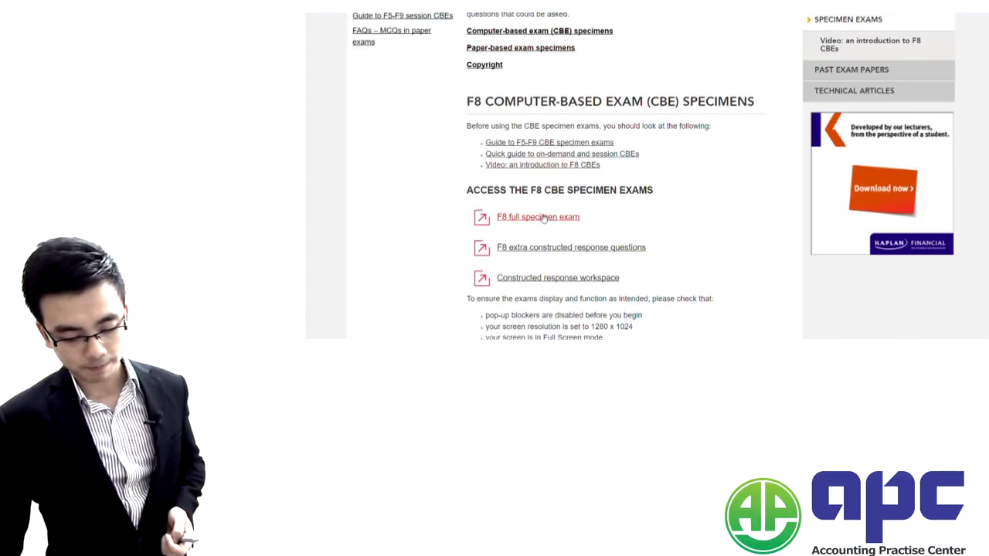
{"action": "scroll", "scroll_direction": "up", "scroll_amount": 3}
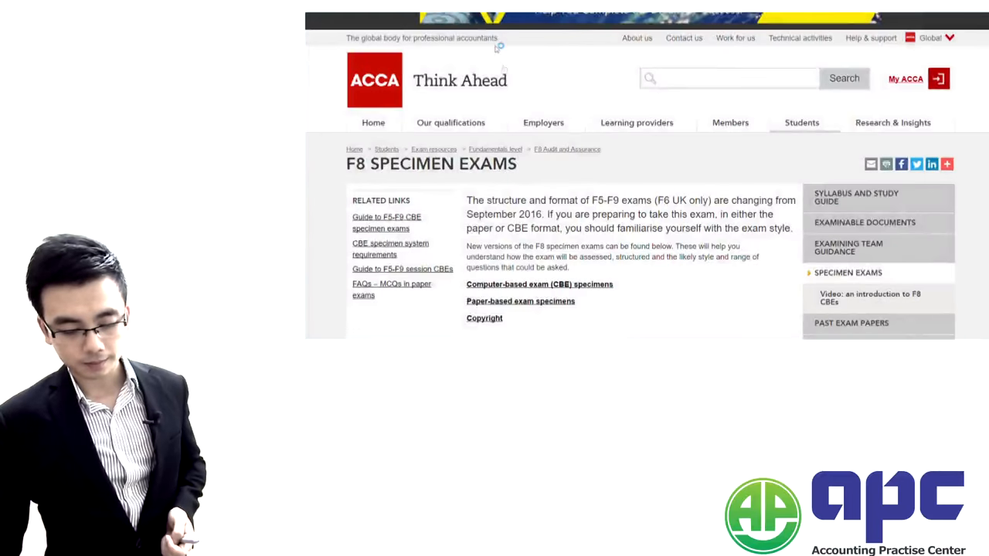
{"action": "scroll", "scroll_direction": "down", "scroll_amount": 3}
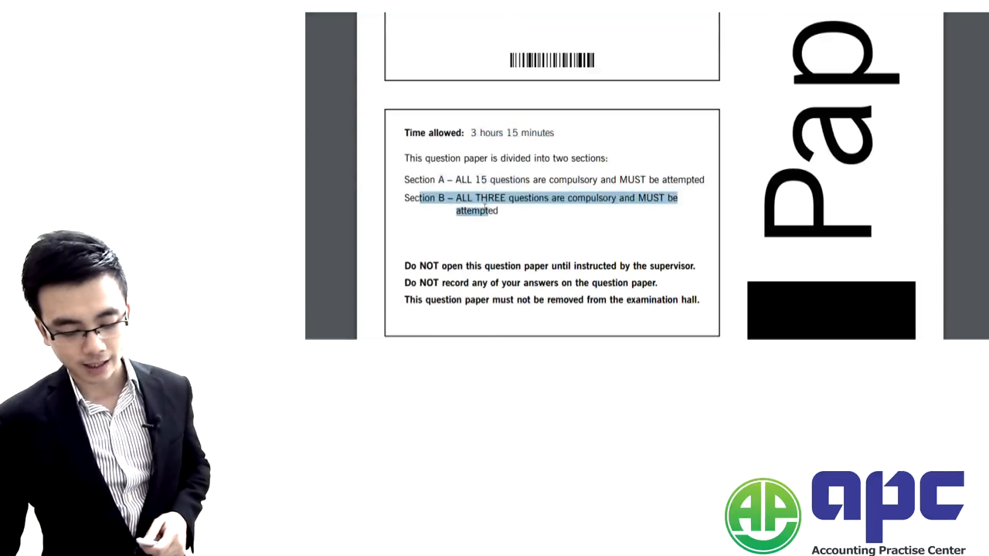
- Page through the specimen PDF from the cover past Section A to Section B questions 16–18
{"action": "scroll", "scroll_direction": "down", "scroll_amount": 3}
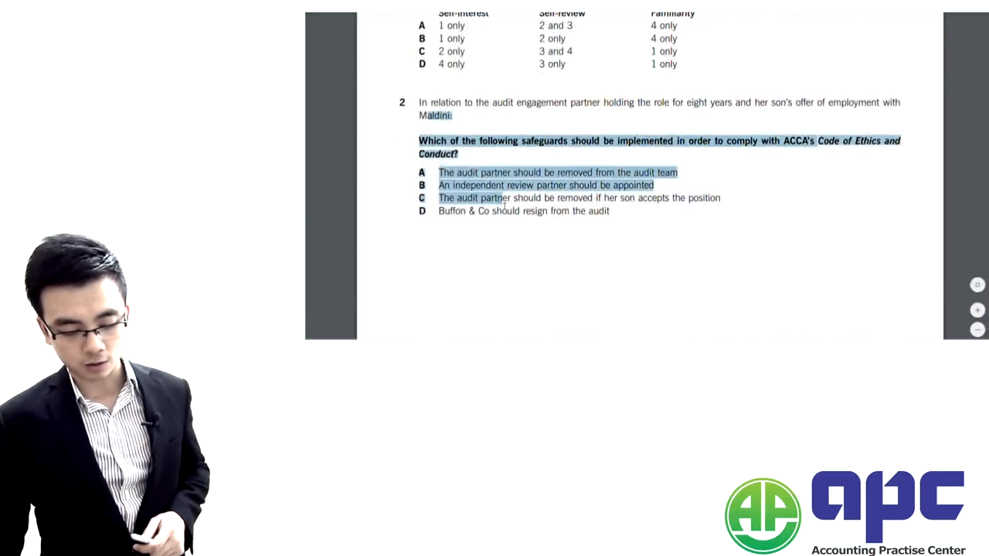
{"action": "scroll", "scroll_direction": "down", "scroll_amount": 3}
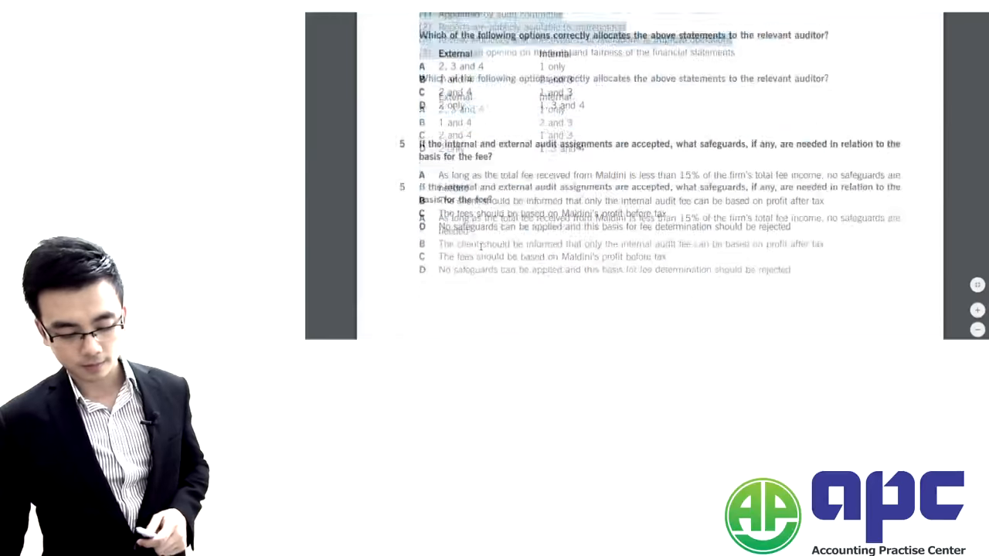
{"action": "scroll", "scroll_direction": "down", "scroll_amount": 3}
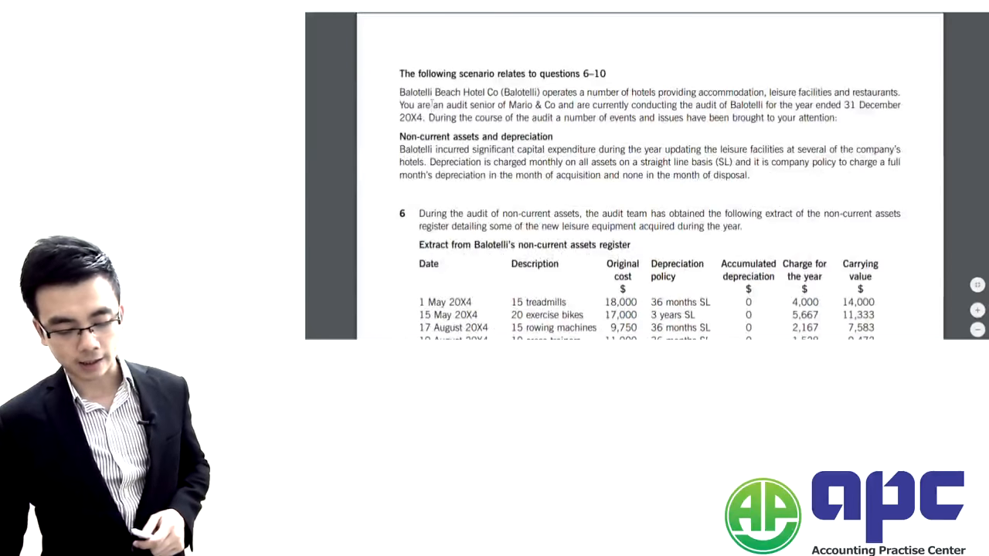
{"action": "scroll", "scroll_direction": "down", "scroll_amount": 3}
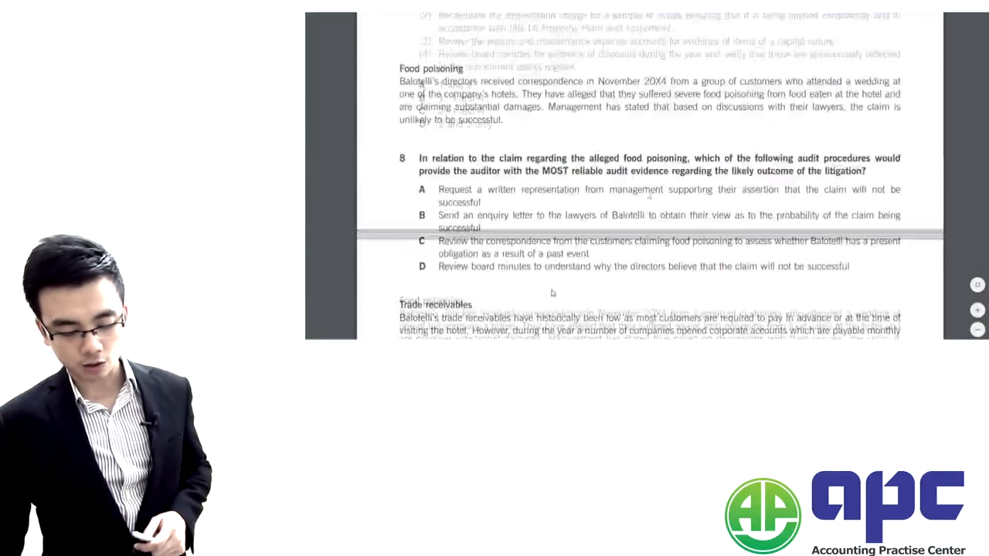
{"action": "scroll", "scroll_direction": "down", "scroll_amount": 3}
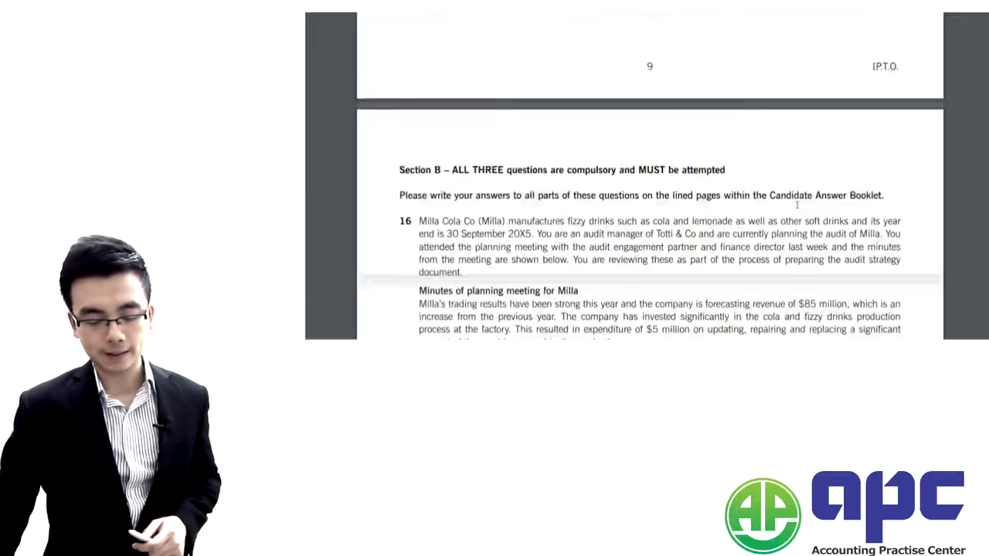
{"action": "scroll", "scroll_direction": "down", "scroll_amount": 3}
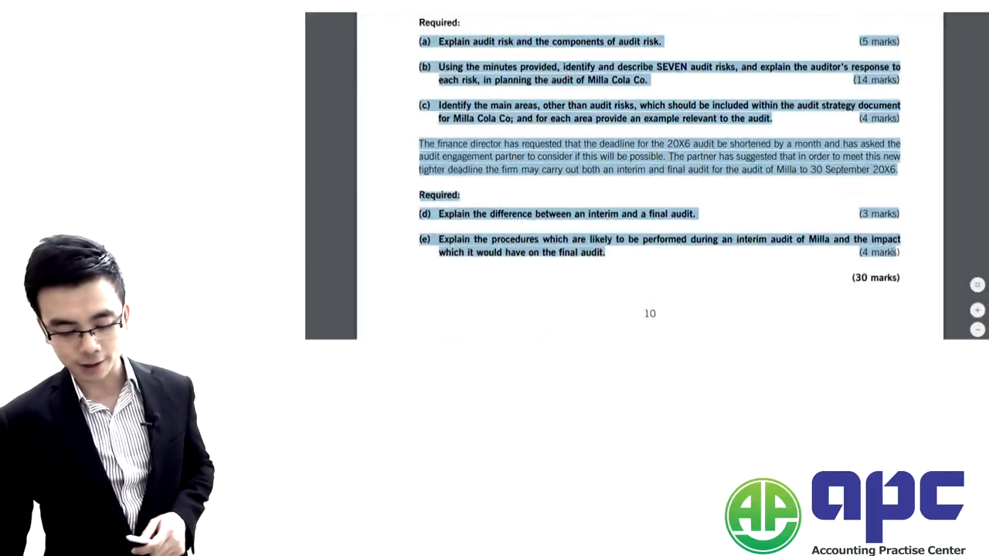
{"action": "scroll", "scroll_direction": "down", "scroll_amount": 3}
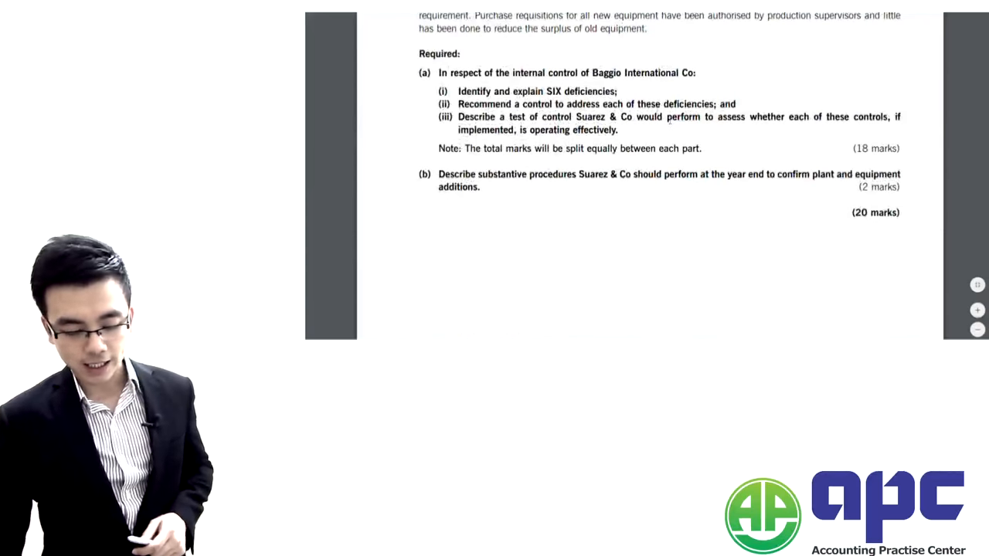
{"action": "scroll", "scroll_direction": "down", "scroll_amount": 3}
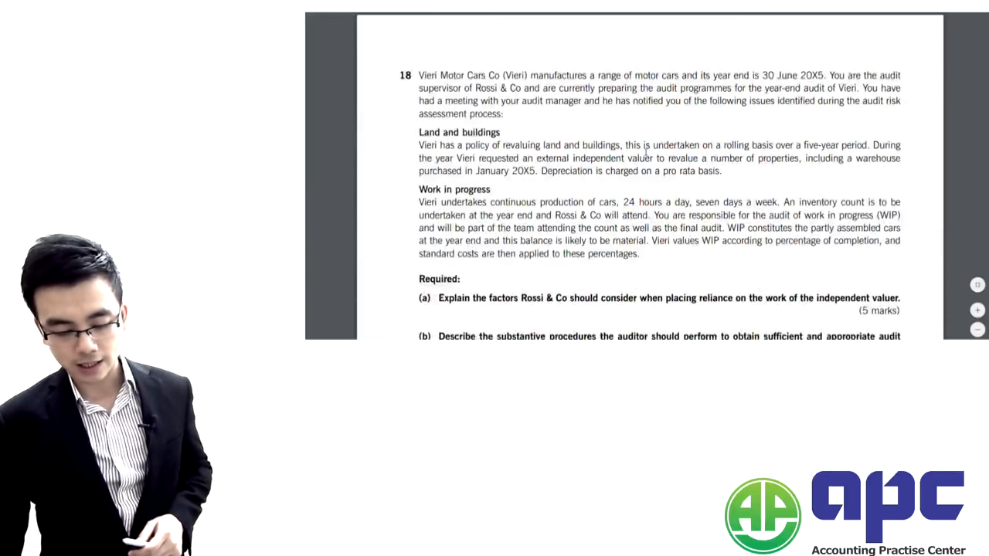
{"action": "scroll", "scroll_direction": "down", "scroll_amount": 3}
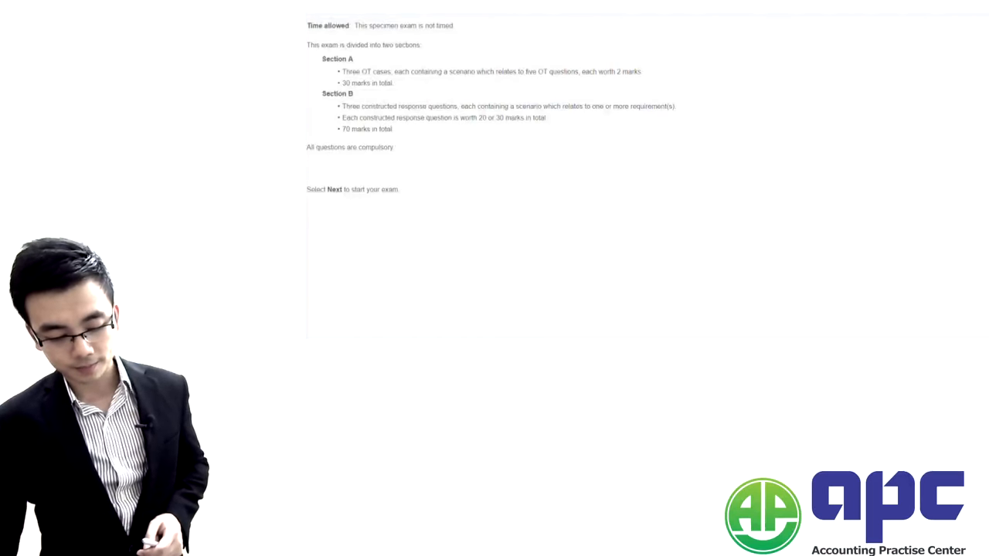
- Start the exam from the instructions screen and match a scenario fact to its threat category
{"action": "left_click_drag", "start_coordinate": [321, 59], "coordinate": [394, 139]}
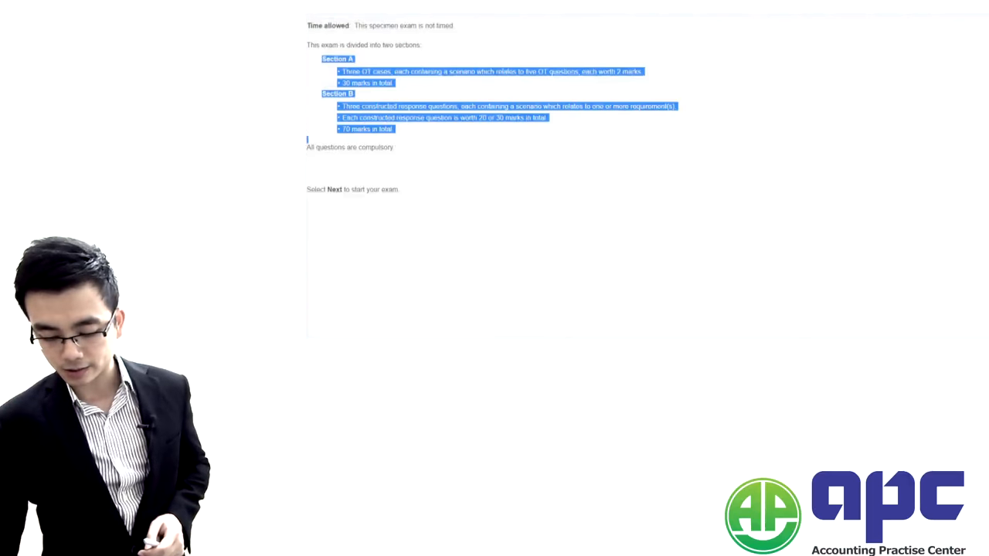
{"action": "left_click", "coordinate": [334, 188]}
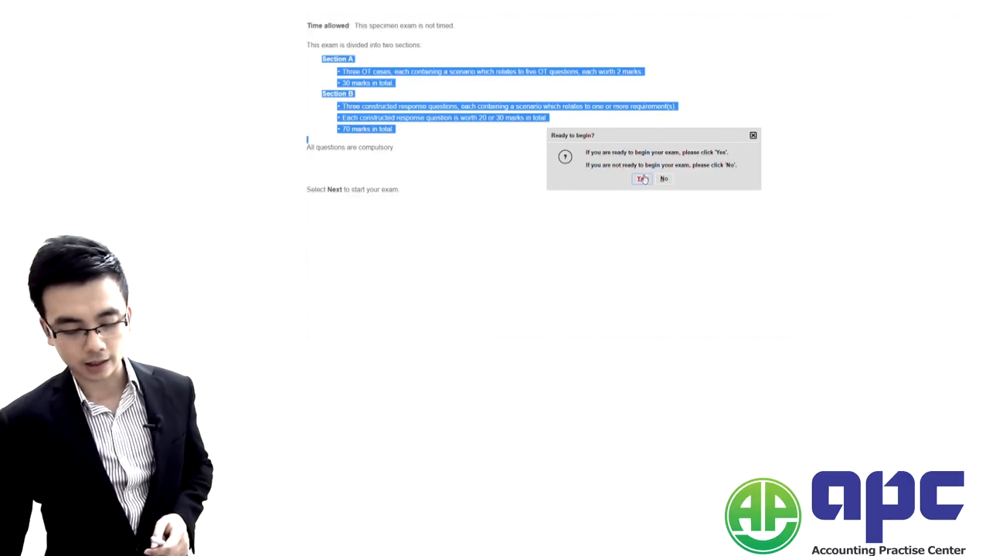
{"action": "left_click", "coordinate": [643, 179]}
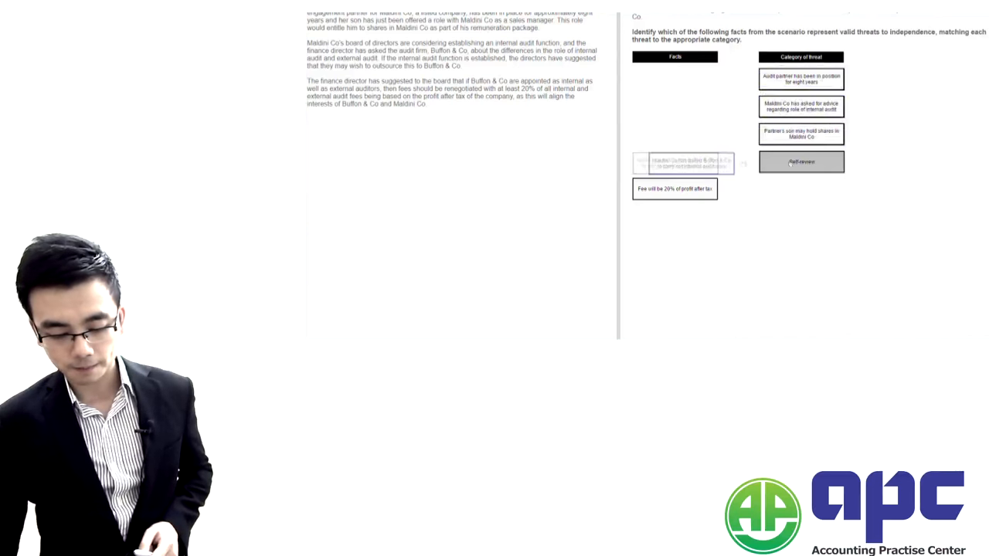
{"action": "left_click_drag", "start_coordinate": [682, 162], "coordinate": [800, 163]}
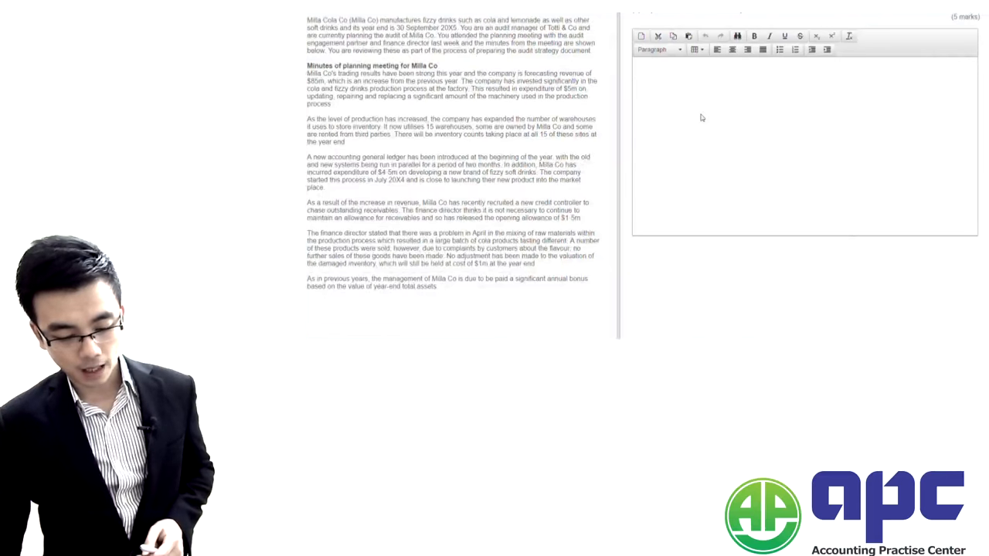
{"action": "mouse_move", "coordinate": [730, 88]}
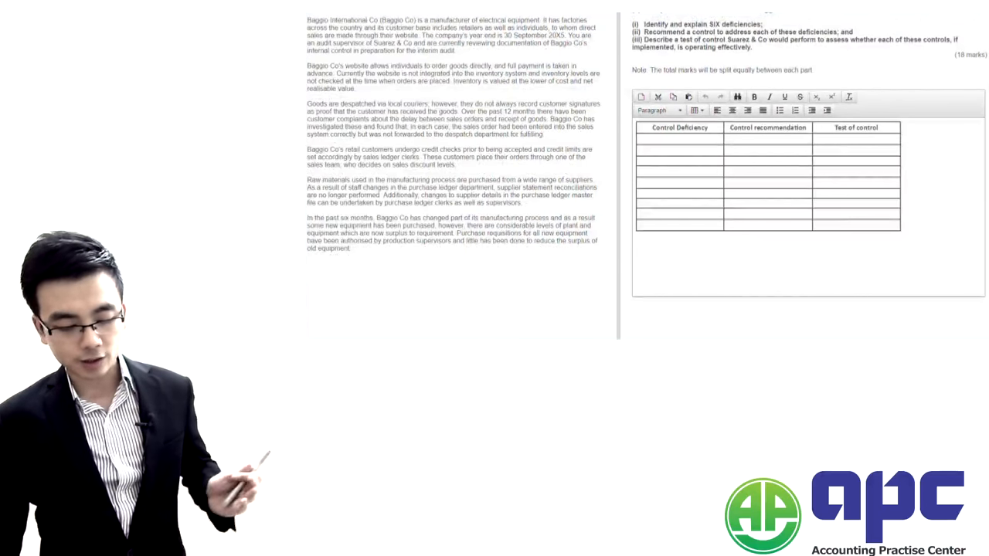
- Scroll the Section B answer pane down to the requirement parts of the Baggio Co question
{"action": "scroll", "scroll_direction": "down", "scroll_amount": 3}
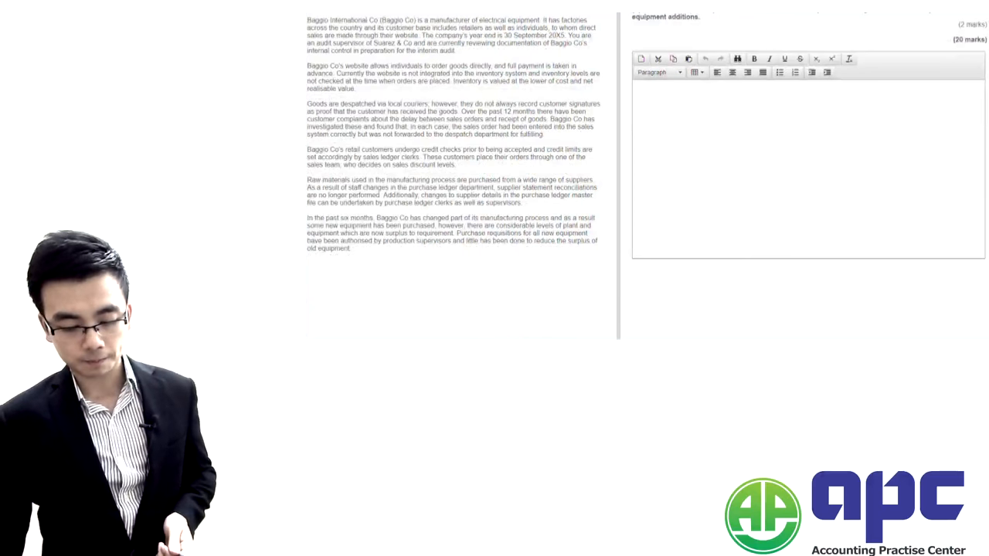